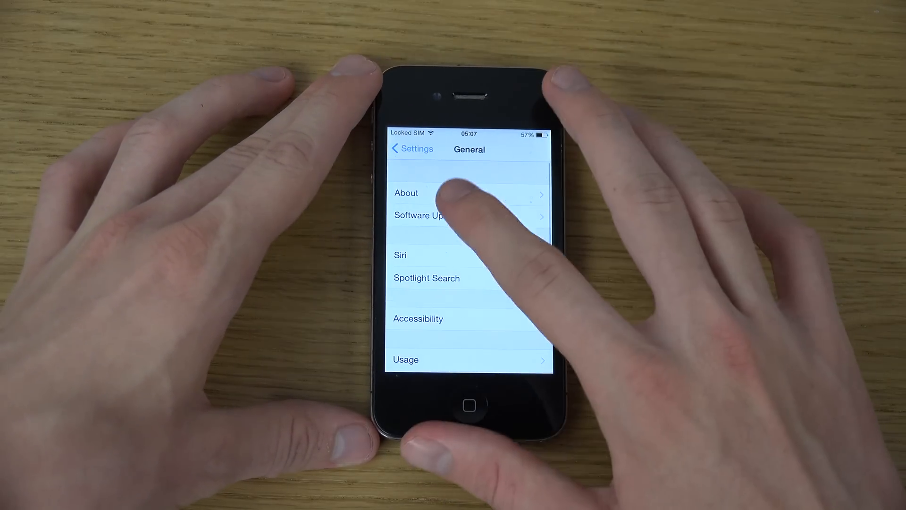
Leave General settings for the home screen and dismiss Control Center.
{"action": "left_click", "coordinate": [424, 216]}
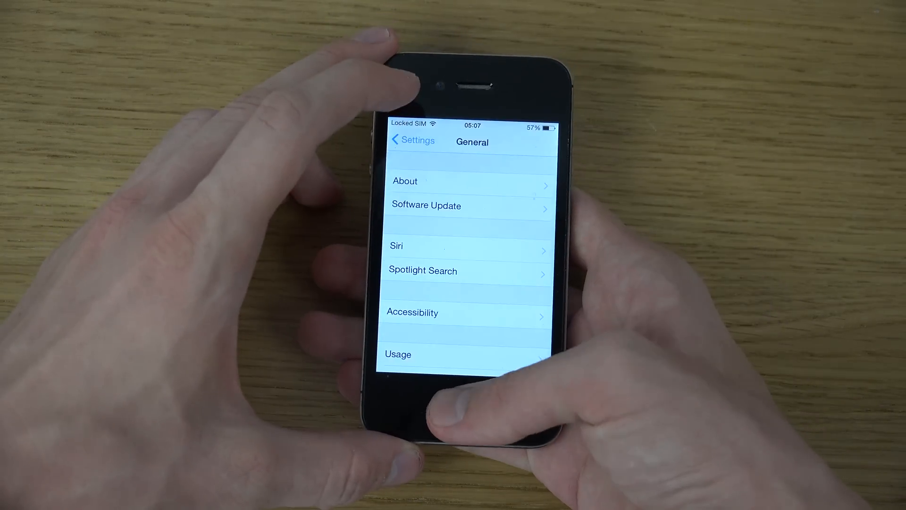
{"action": "left_click", "coordinate": [469, 404]}
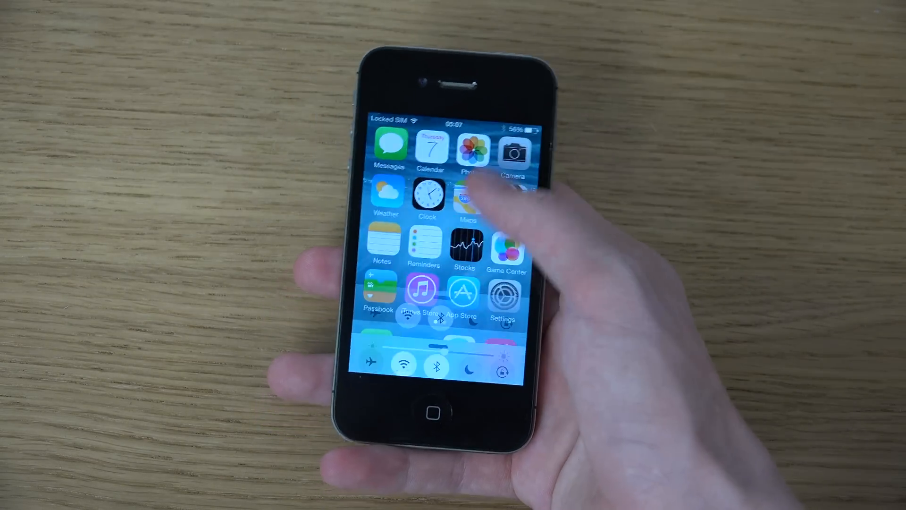
{"action": "left_click_drag", "start_coordinate": [440, 358], "coordinate": [440, 173]}
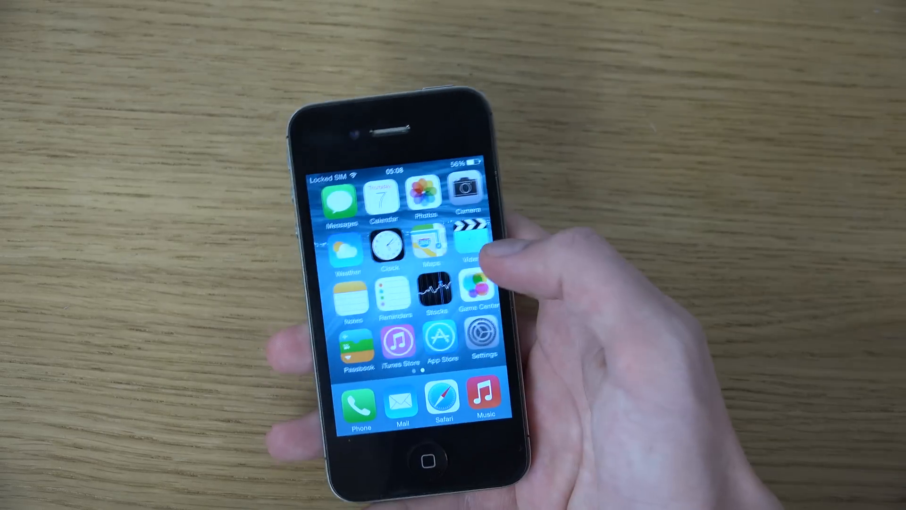
Back out from General to the top-level Settings list and scroll through the categories.
{"action": "left_click", "coordinate": [482, 340]}
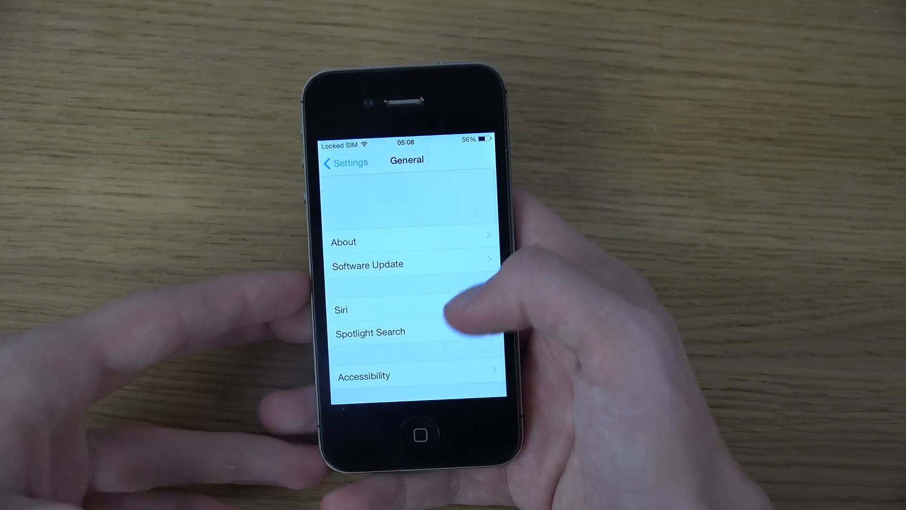
{"action": "left_click", "coordinate": [344, 163]}
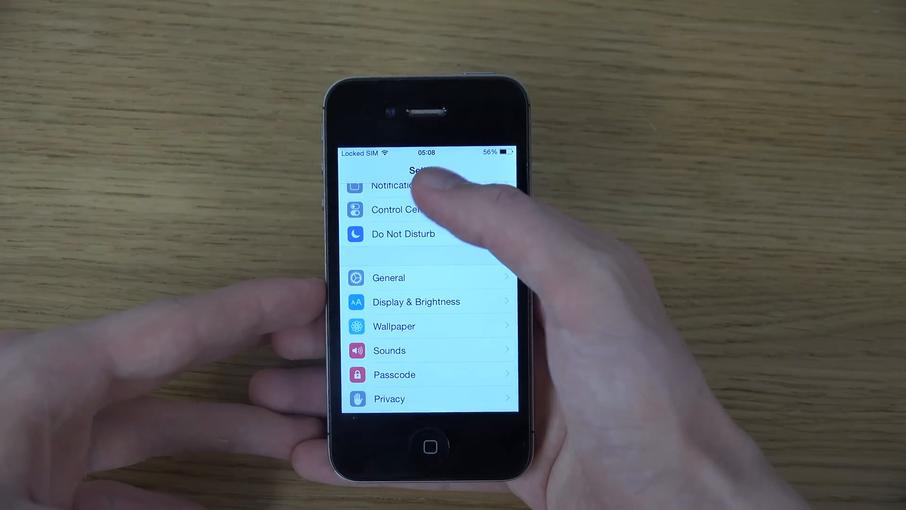
{"action": "scroll", "scroll_direction": "down", "scroll_amount": 3}
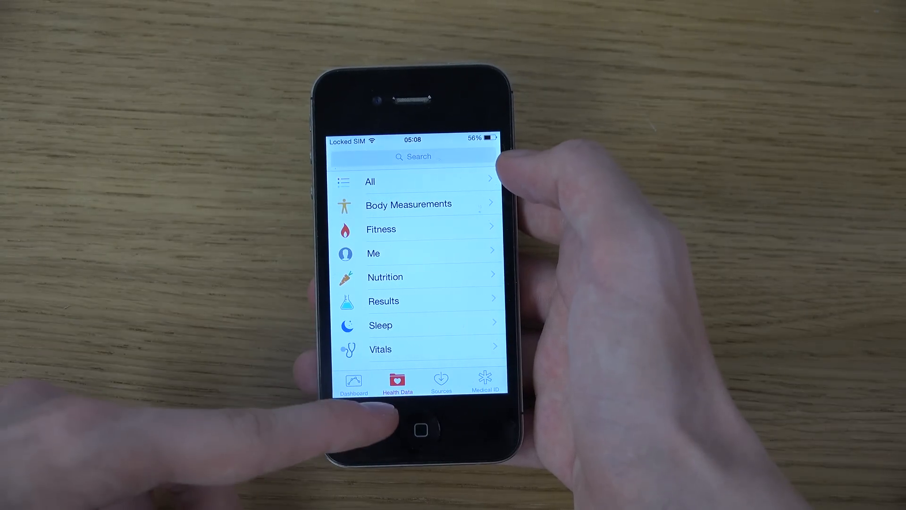
Scroll through Health Data categories like Body Measurements, Fitness, Nutrition and Sleep.
{"action": "scroll", "scroll_direction": "down", "scroll_amount": 3}
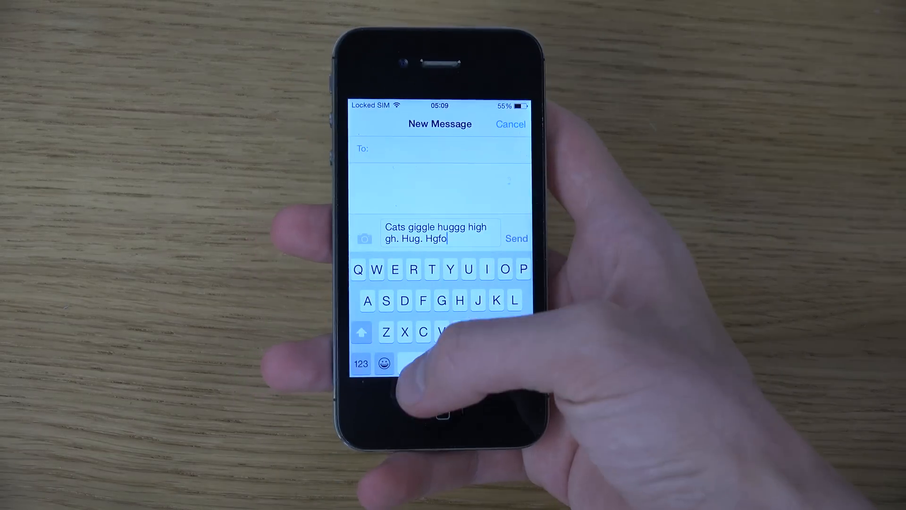
Add more text to the new Messages draft.
{"action": "left_click", "coordinate": [385, 363]}
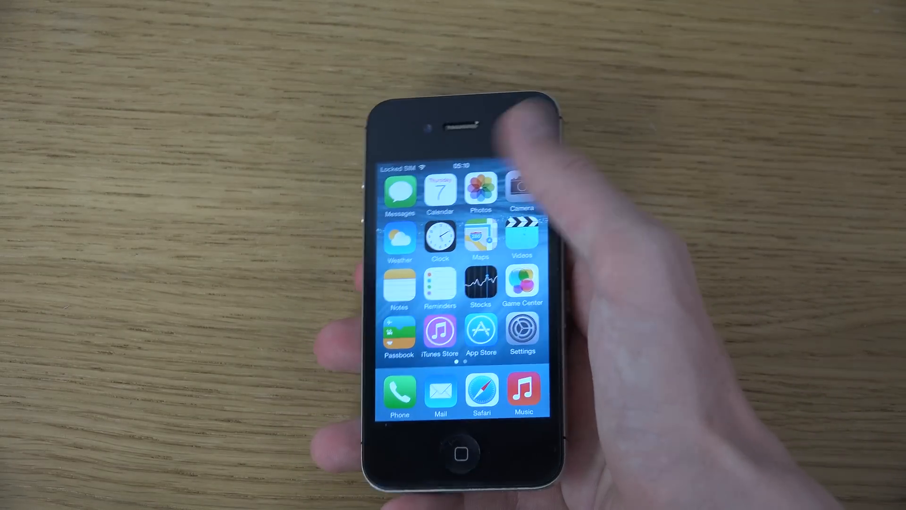
{"action": "left_click", "coordinate": [522, 334]}
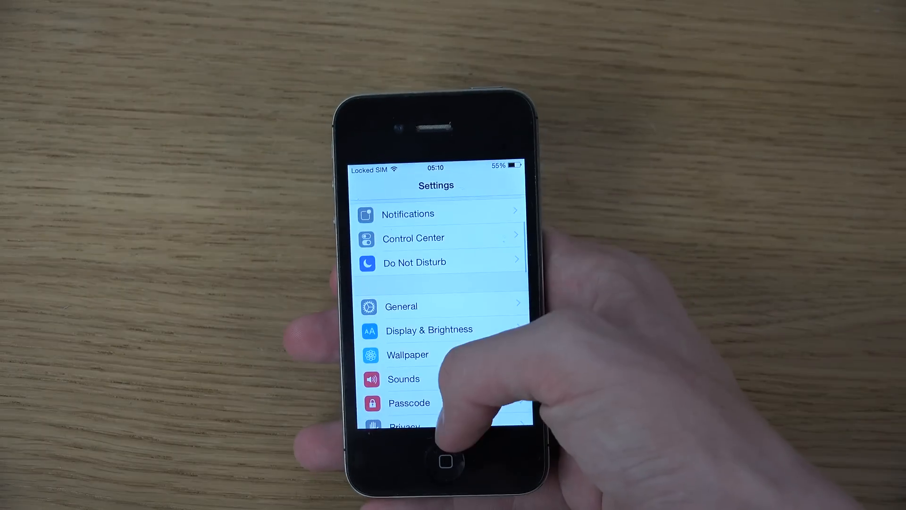
{"action": "left_click", "coordinate": [429, 329]}
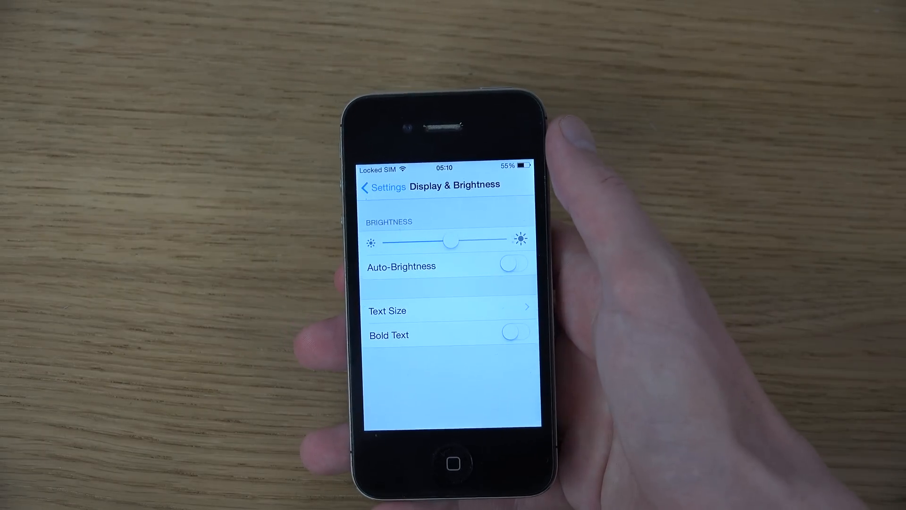
{"action": "left_click", "coordinate": [382, 187]}
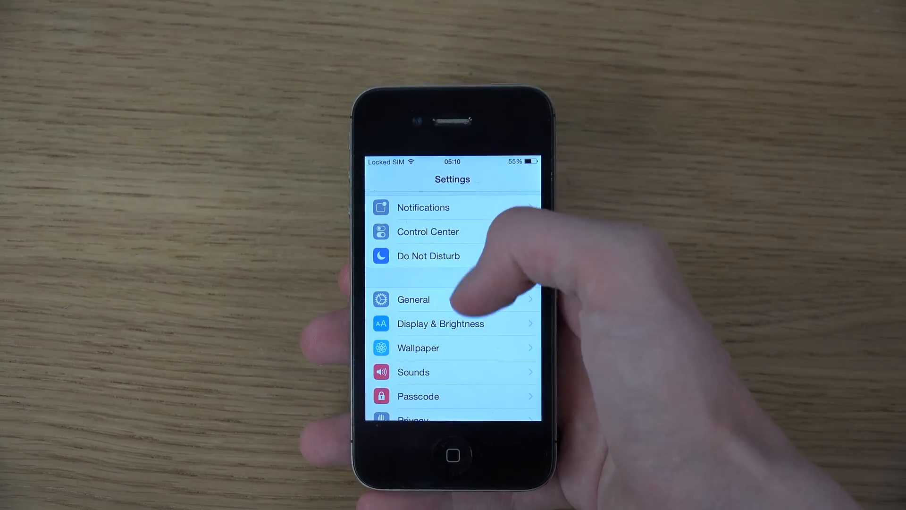
{"action": "left_click", "coordinate": [417, 348]}
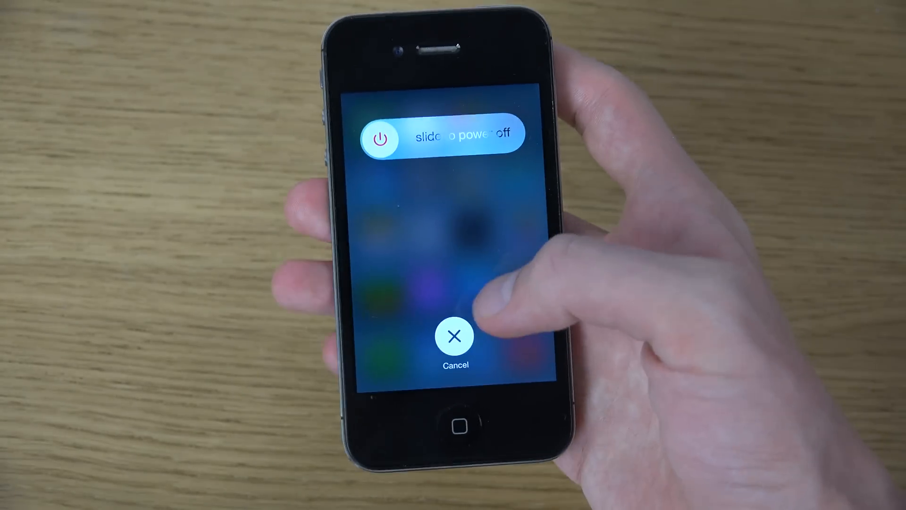
{"action": "left_click", "coordinate": [454, 335]}
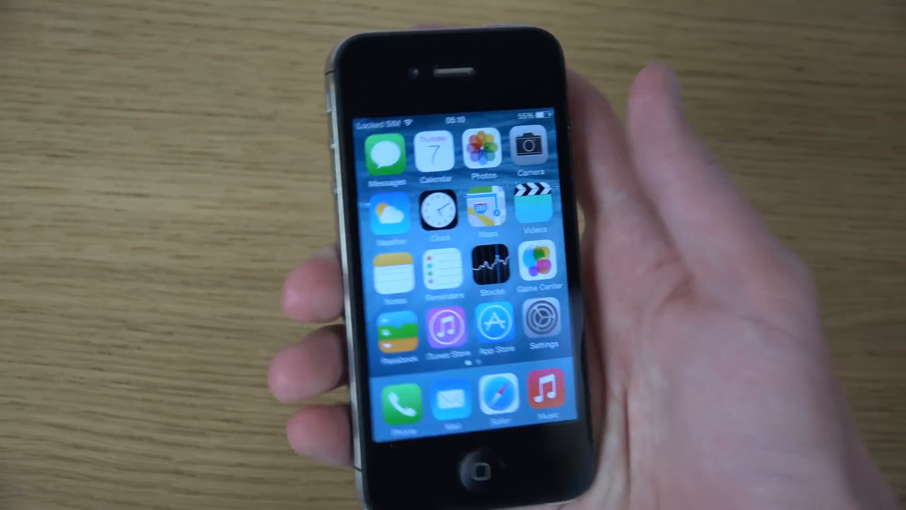